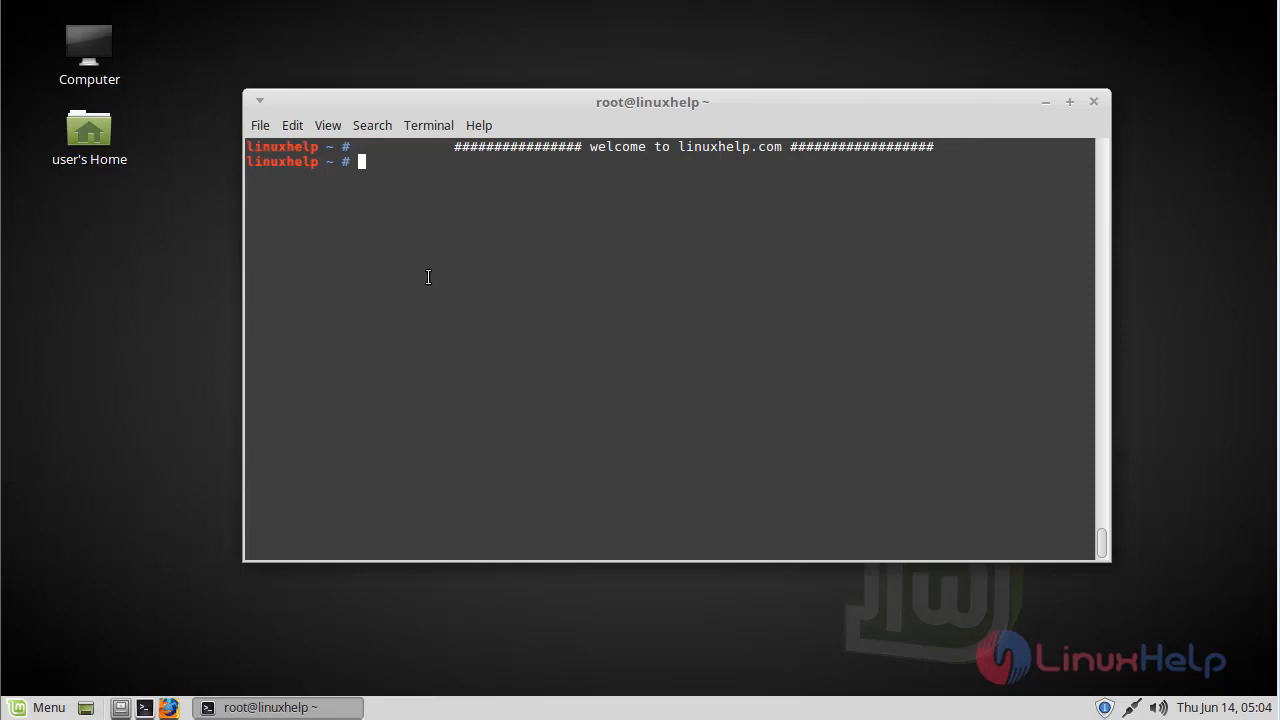
Step: Add the ppa:ubuntuhandbook1/apps repository and start an apt-get command
{"action": "type", "text": "add-apt-repository ppa:ubuntuhandbook1/apps"}
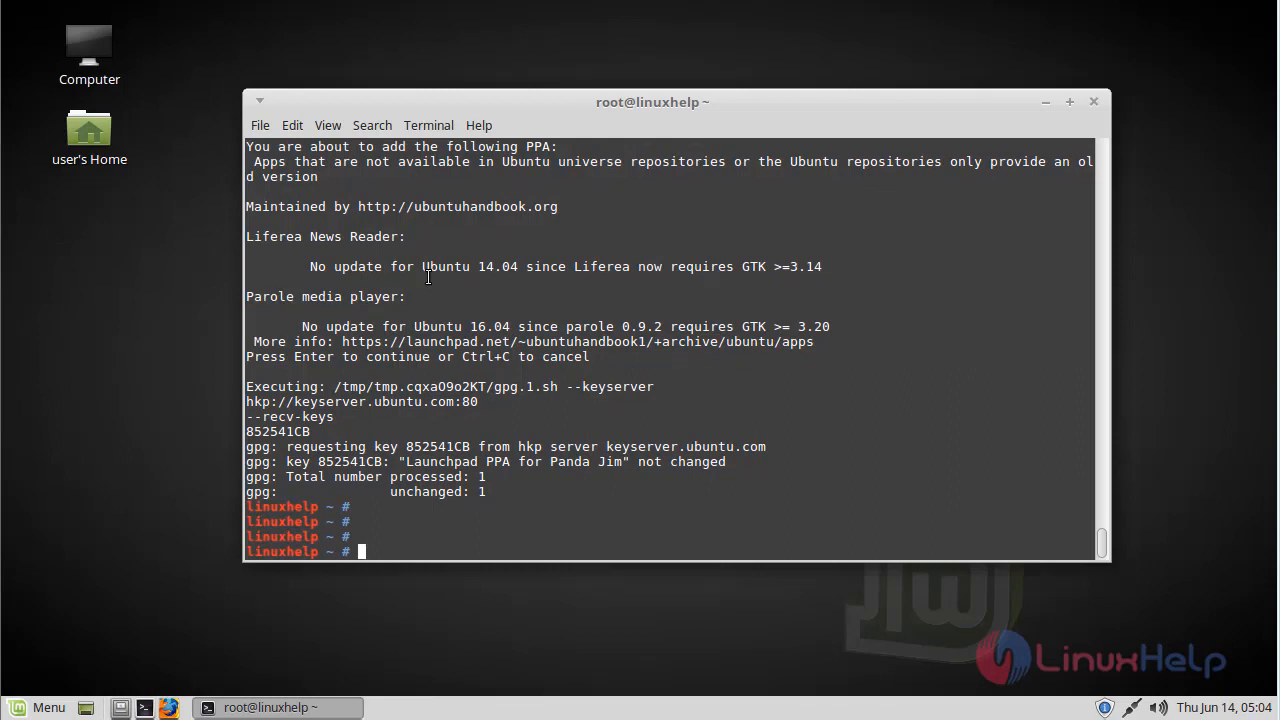
{"action": "type", "text": "apt-get"}
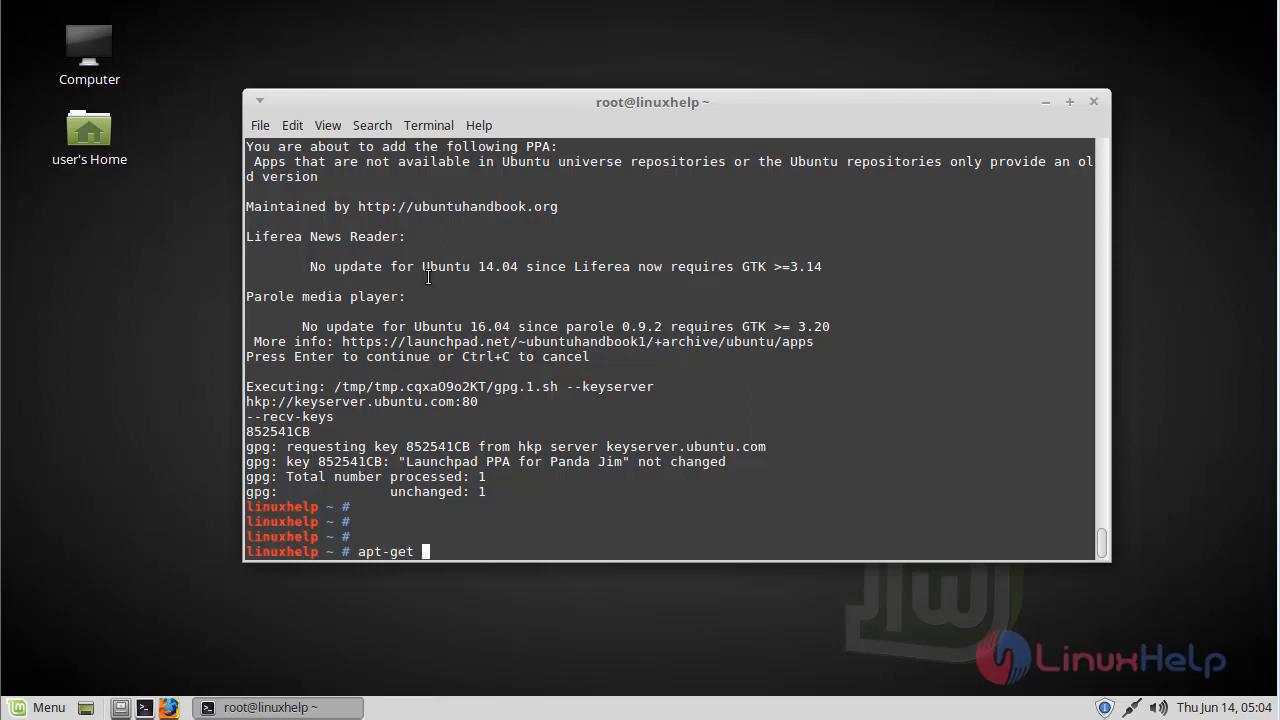
Step: Run apt-get update to refresh the package sources
{"action": "type", "text": "update"}
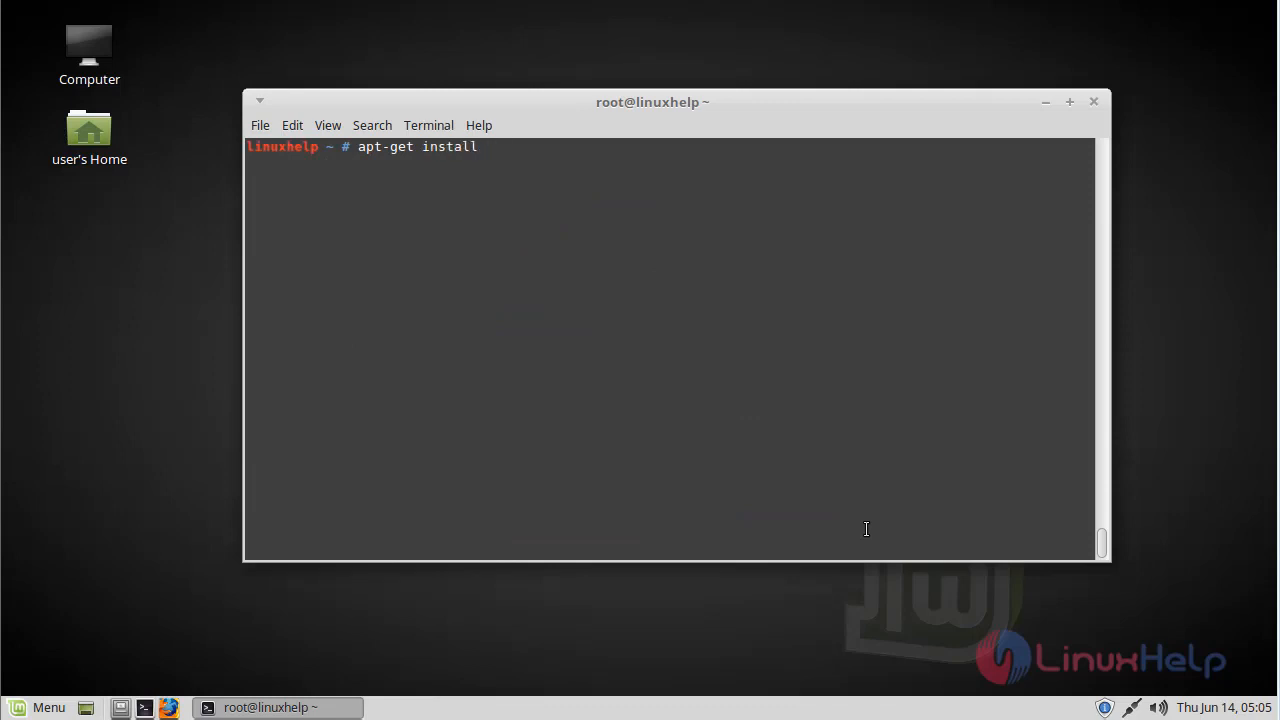
Step: Install the parole package with apt-get install parole -y
{"action": "type", "text": "parole -y"}
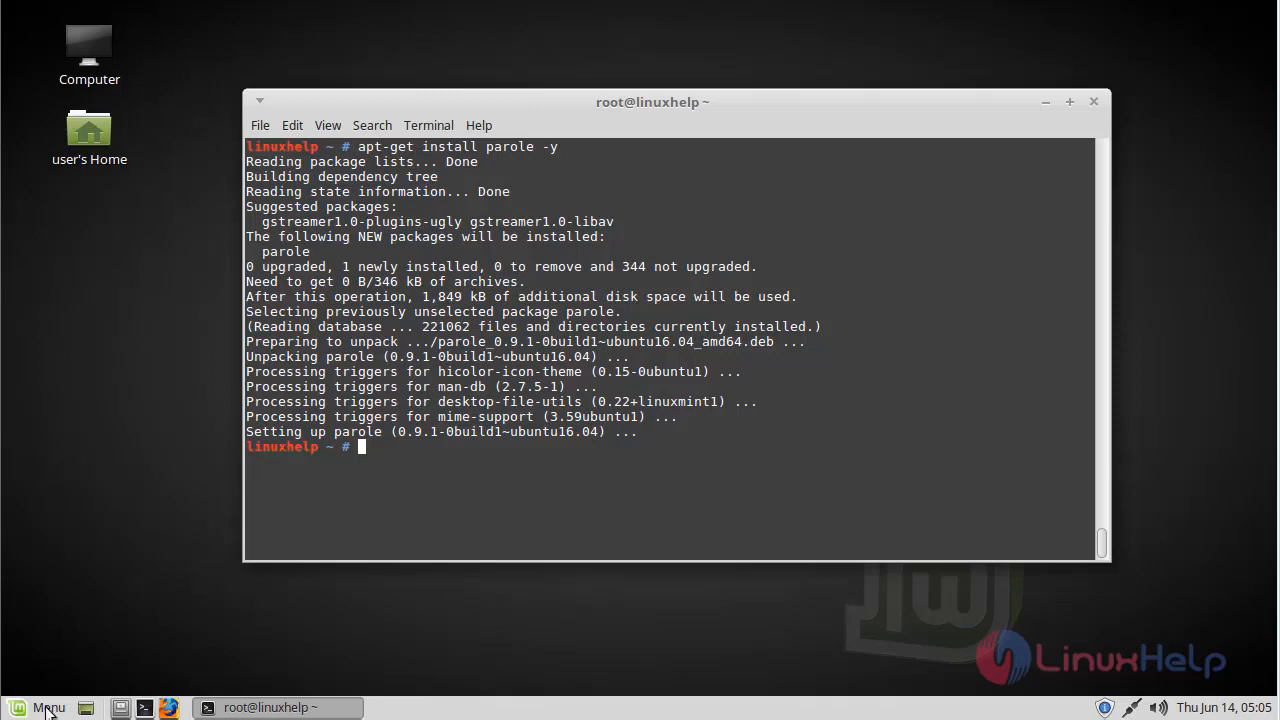
Step: Search the Linux Mint Menu for 'par' to find Parole Media Player
{"action": "left_click", "coordinate": [48, 708]}
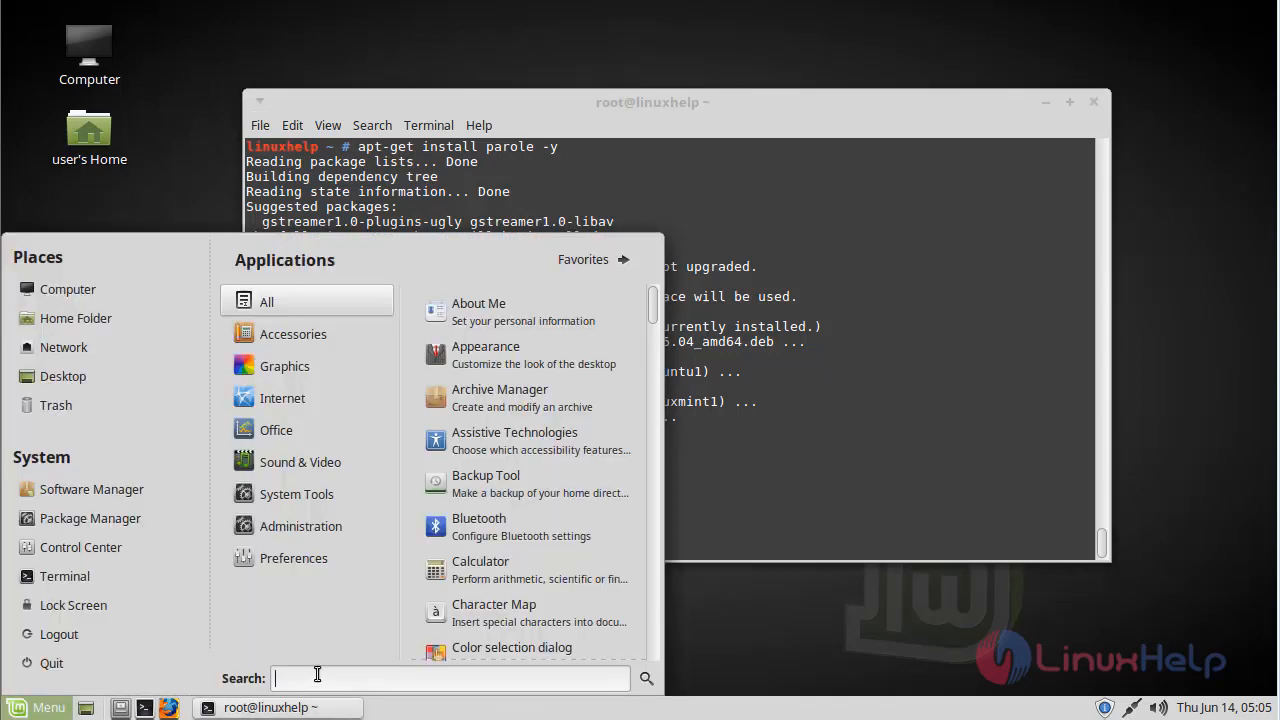
{"action": "type", "text": "par"}
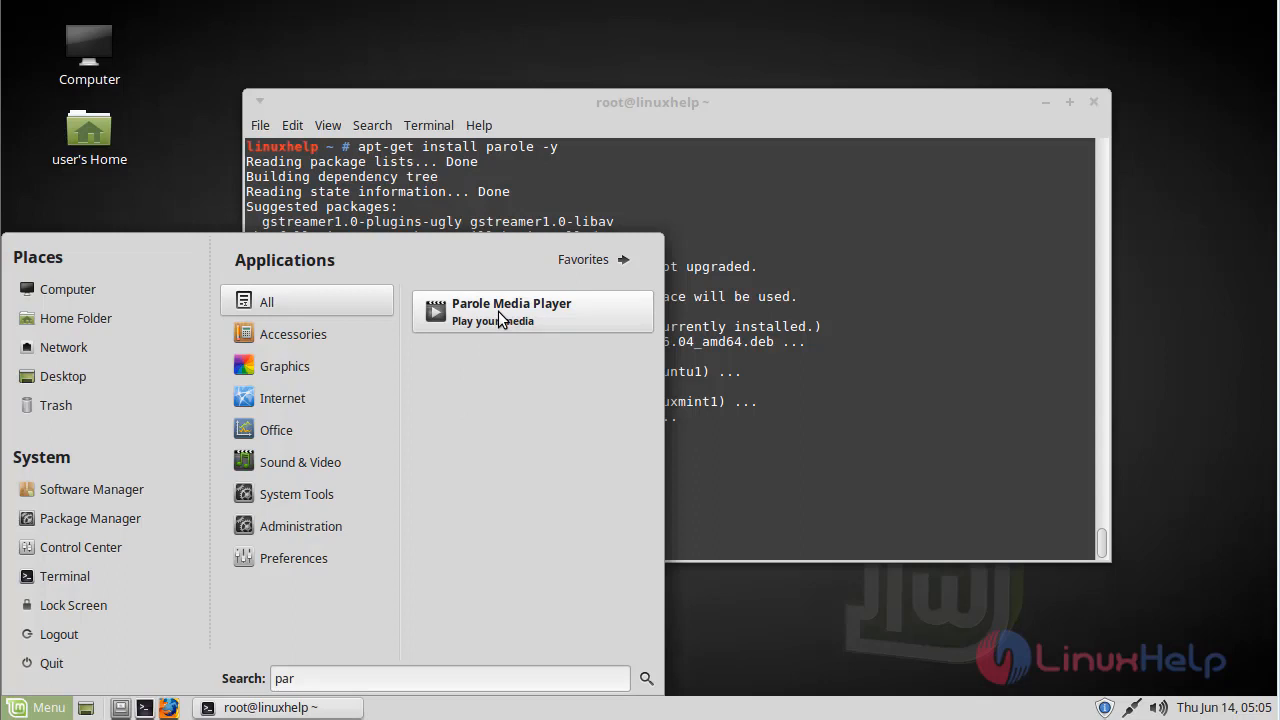
Step: Launch Parole Media Player and show its Help > About version dialog
{"action": "left_click", "coordinate": [511, 311]}
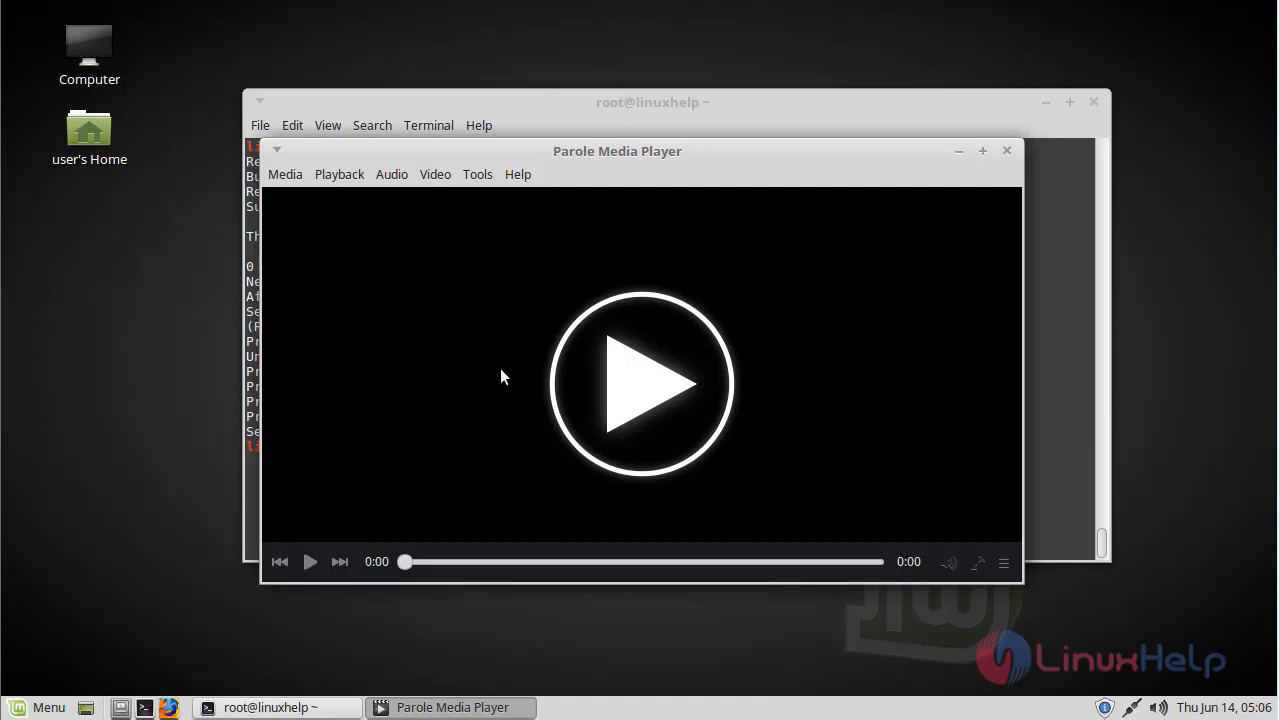
{"action": "left_click", "coordinate": [517, 174]}
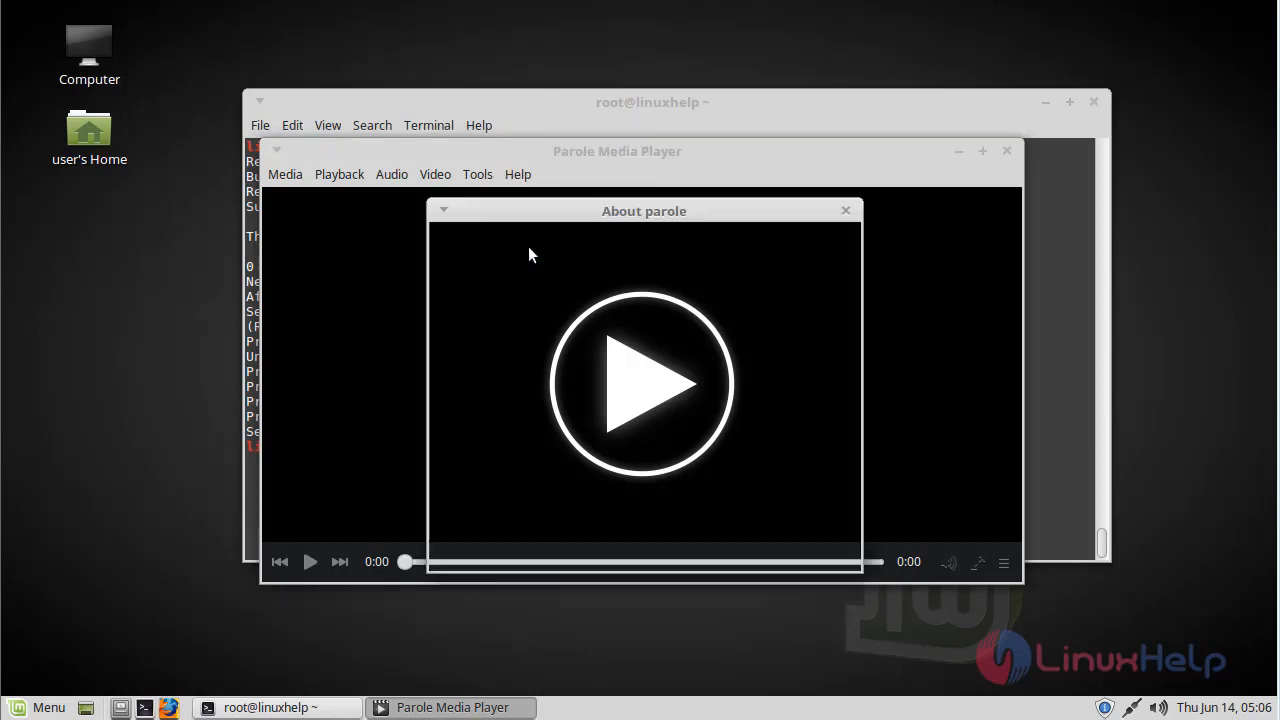